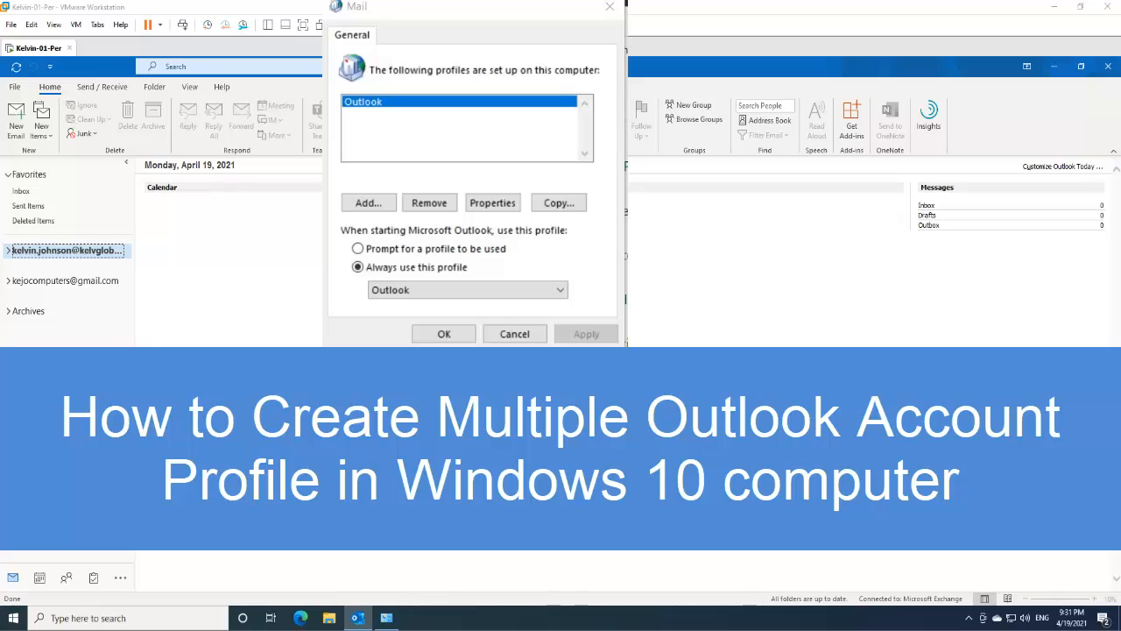
# Switch Control Panel's view to Large icons and open Mail (Microsoft Outlook)
pyautogui.click(443, 334)
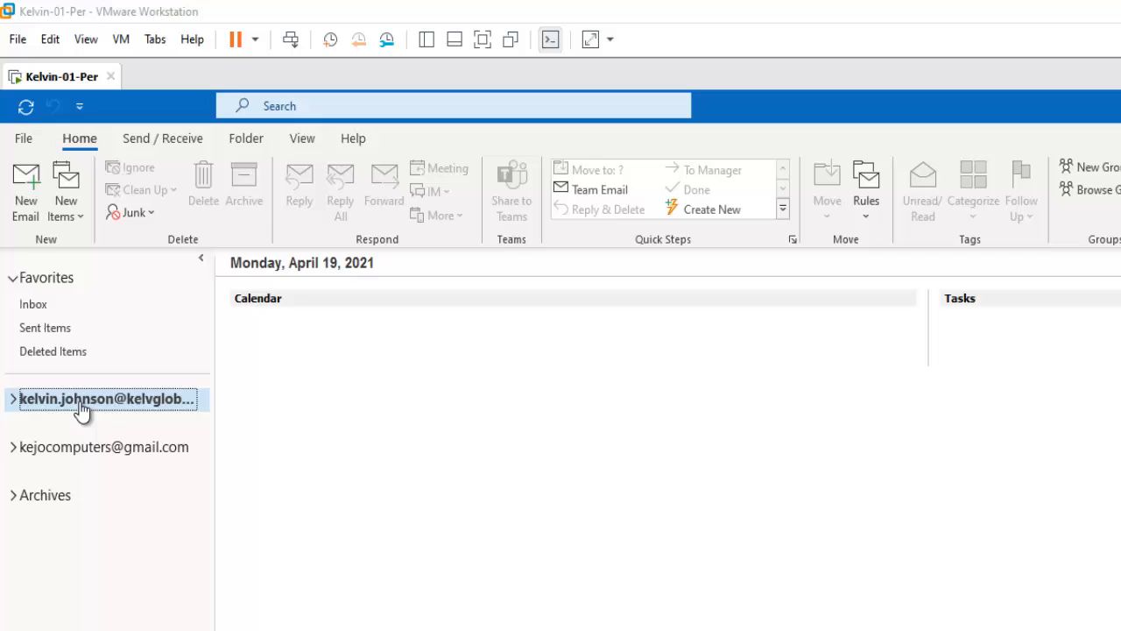
pyautogui.moveTo(125, 441)
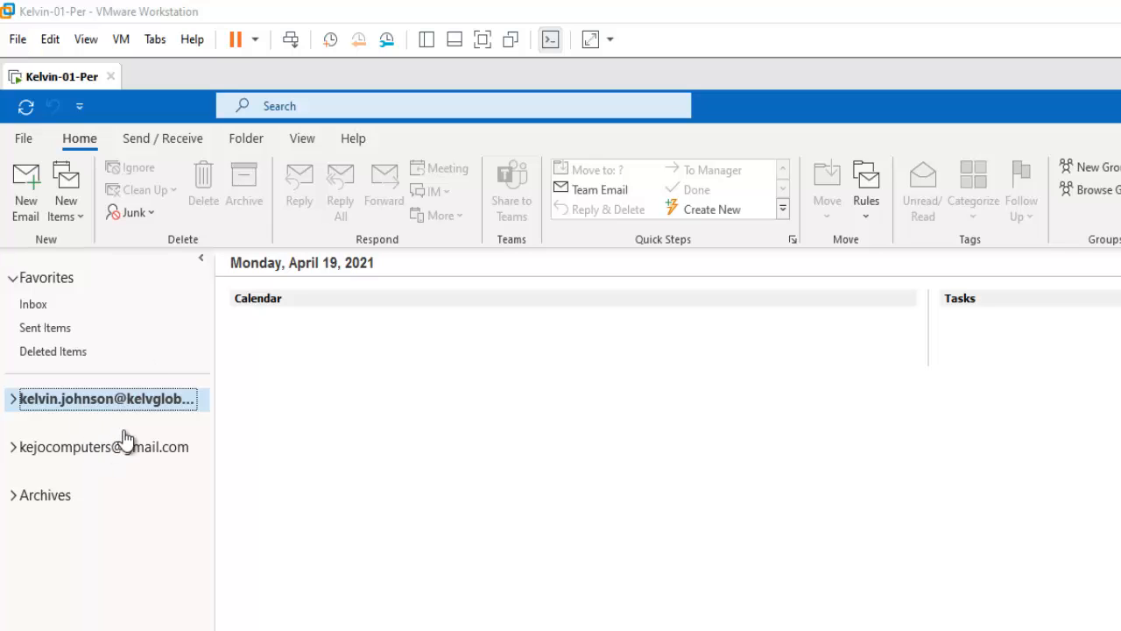
pyautogui.moveTo(85, 460)
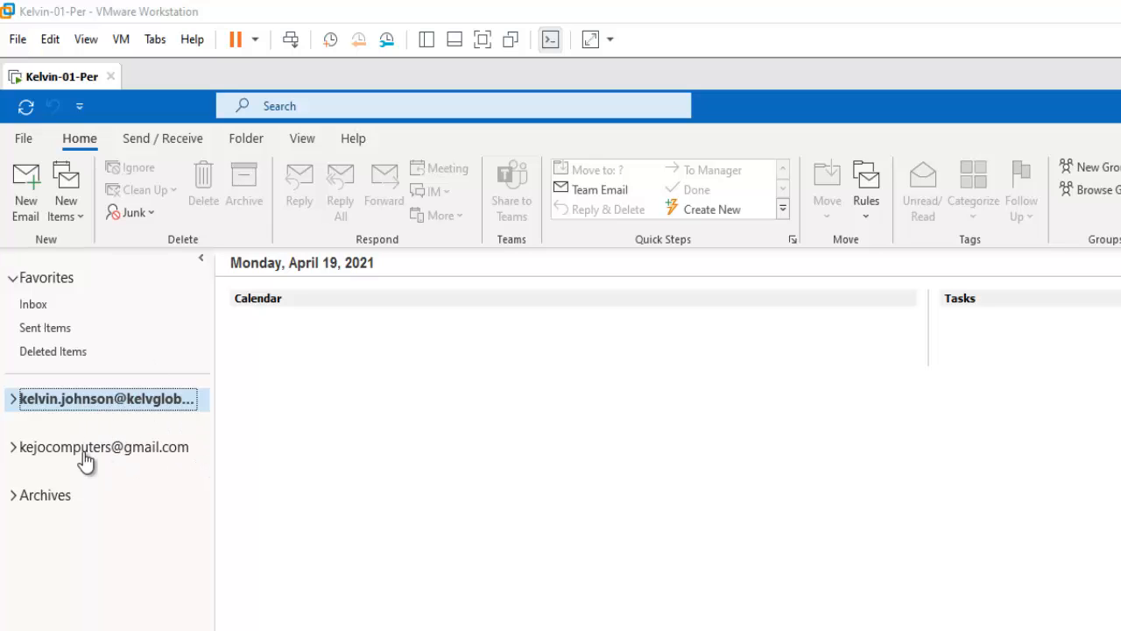
pyautogui.moveTo(70, 431)
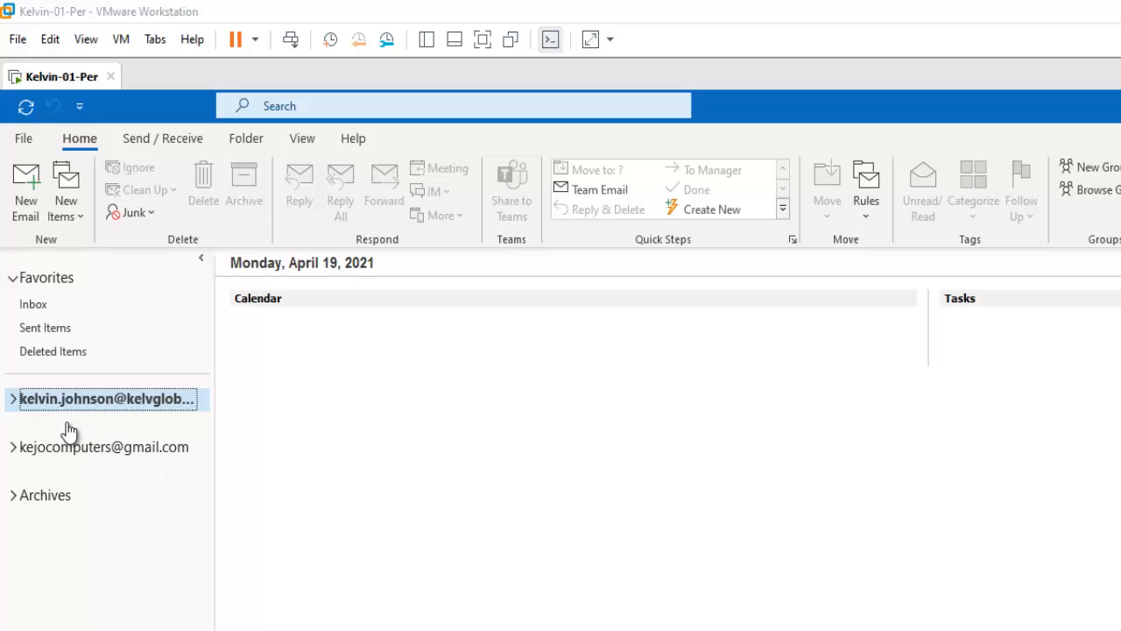
pyautogui.moveTo(114, 412)
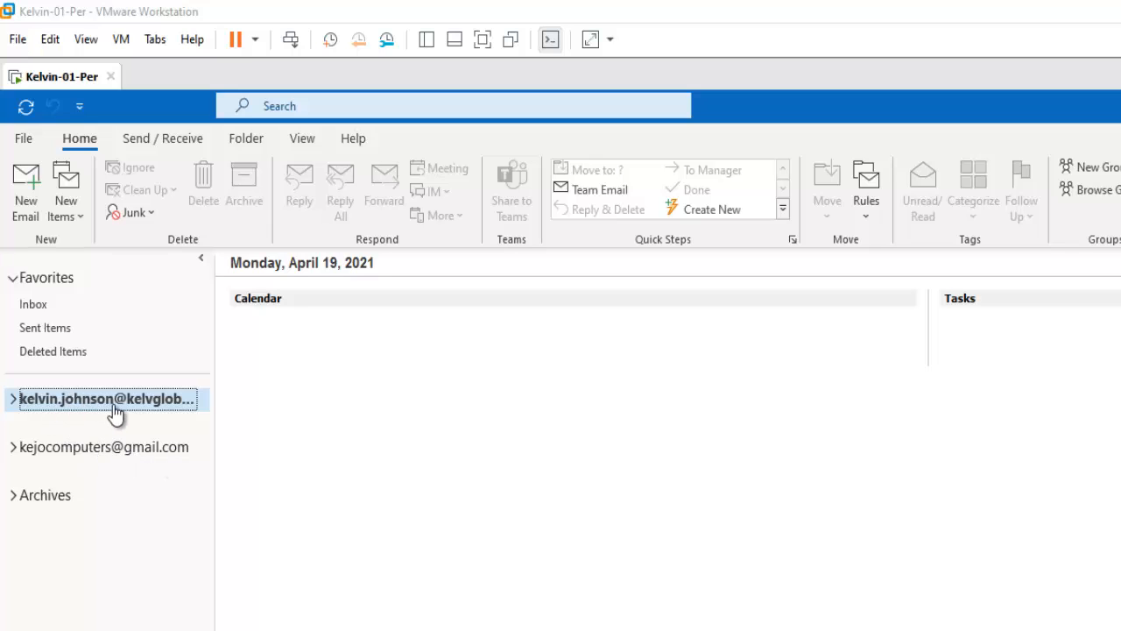
pyautogui.moveTo(234, 379)
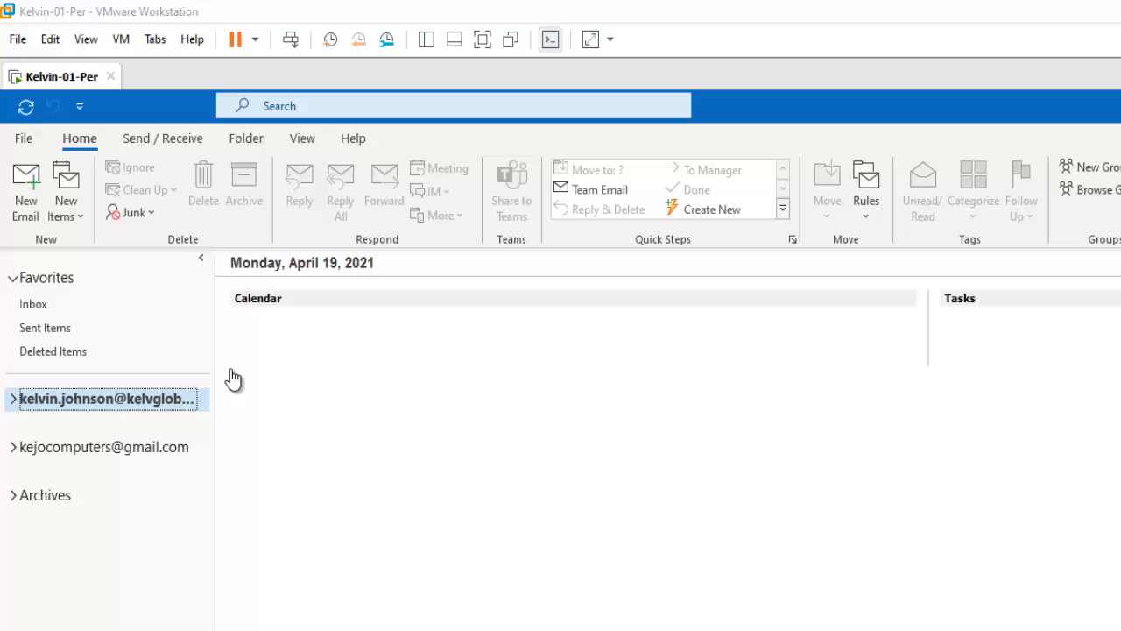
pyautogui.moveTo(376, 521)
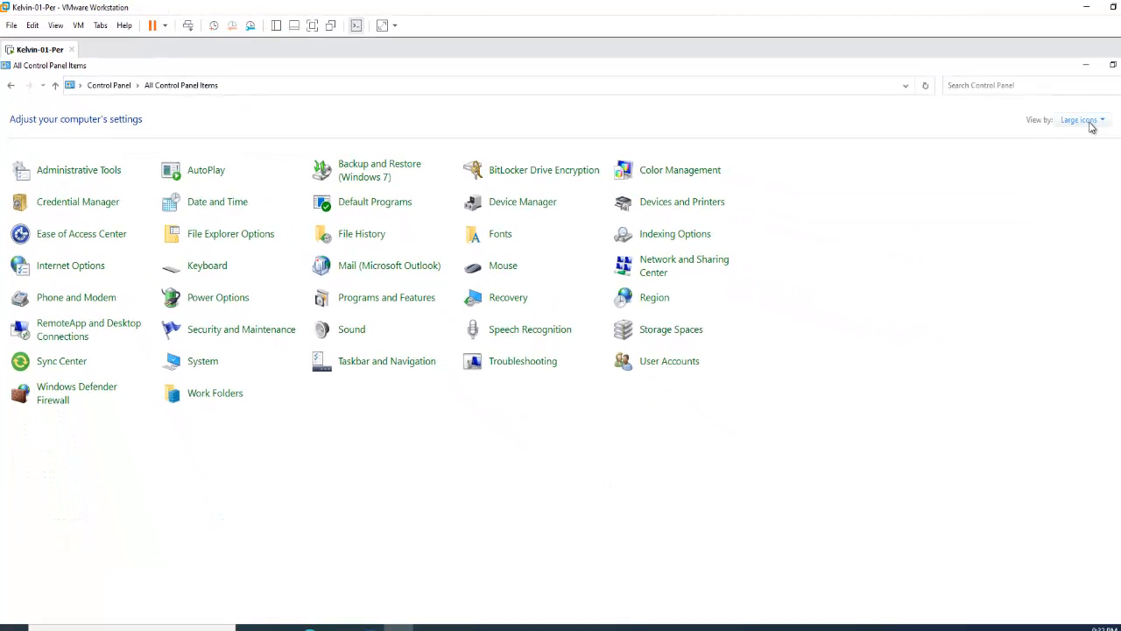
pyautogui.click(1083, 120)
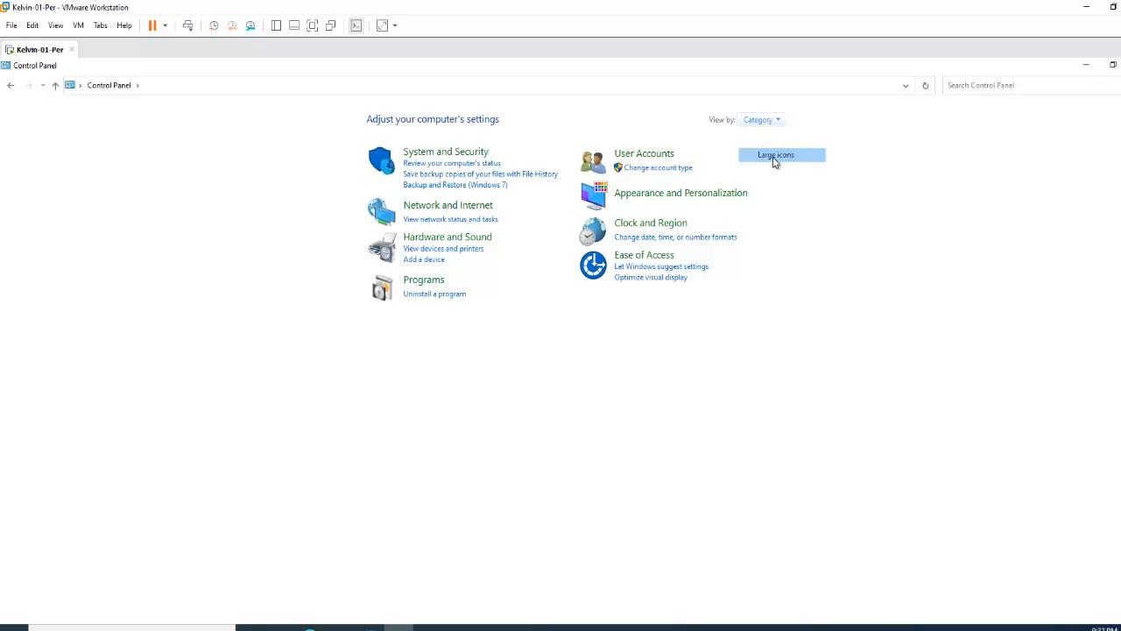
pyautogui.click(775, 154)
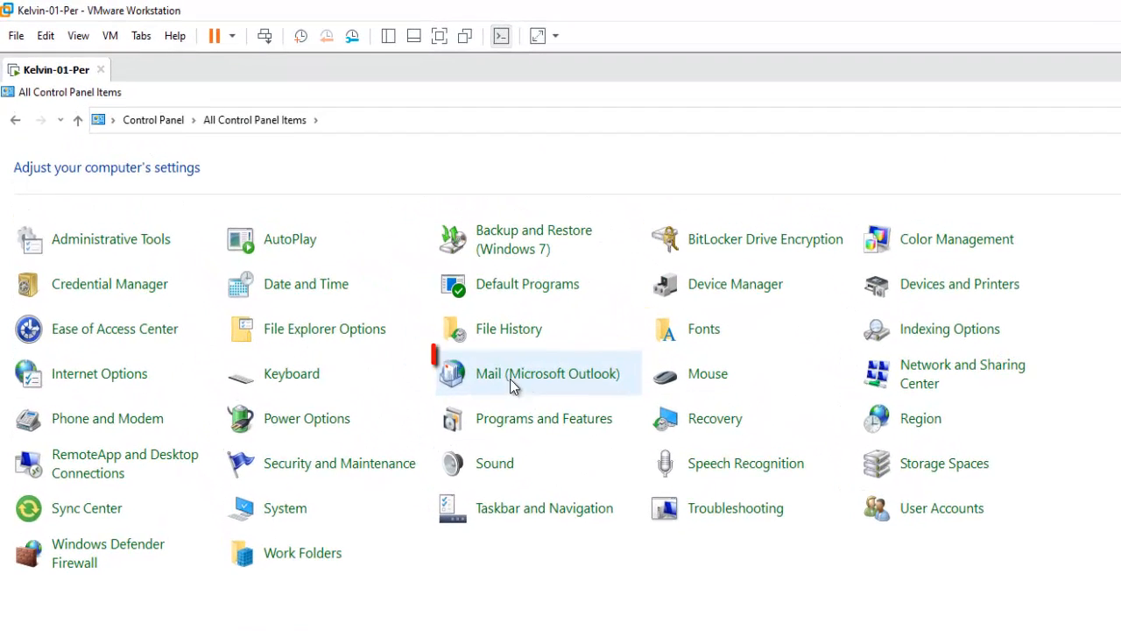
pyautogui.moveTo(548, 373)
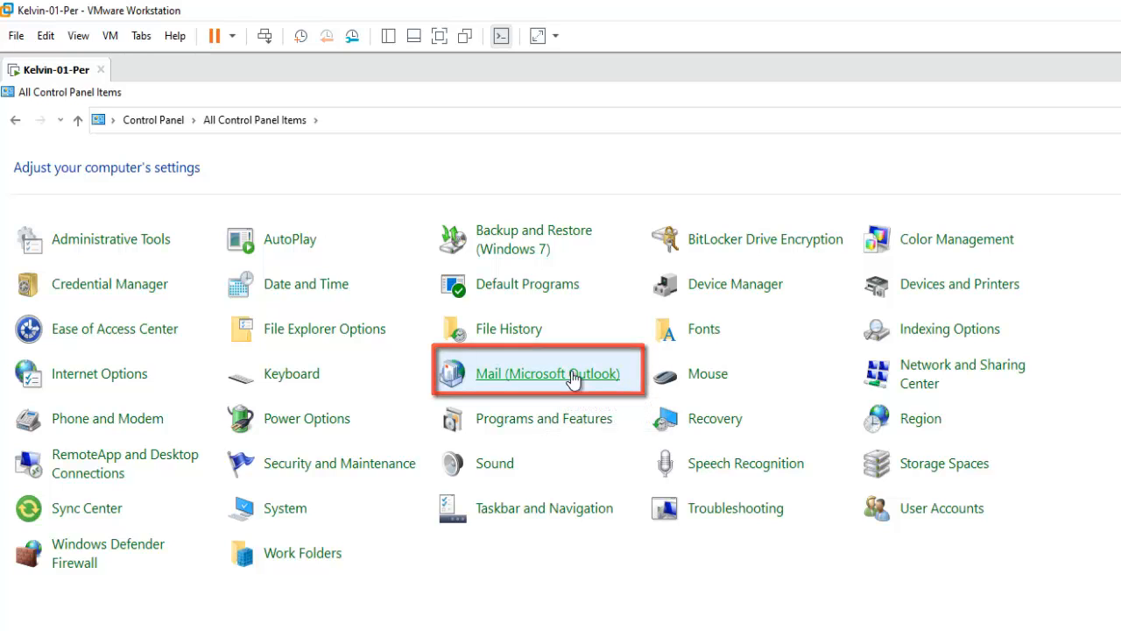
pyautogui.click(547, 373)
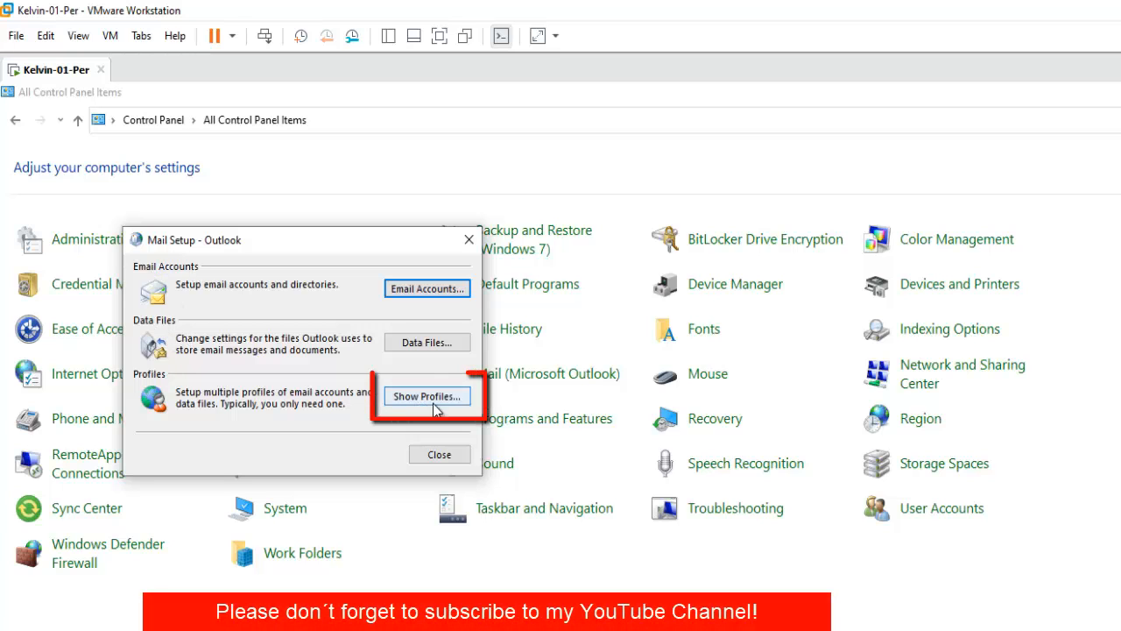
# Show the mail profiles and add a new profile named Kelvin-Johnson
pyautogui.click(427, 396)
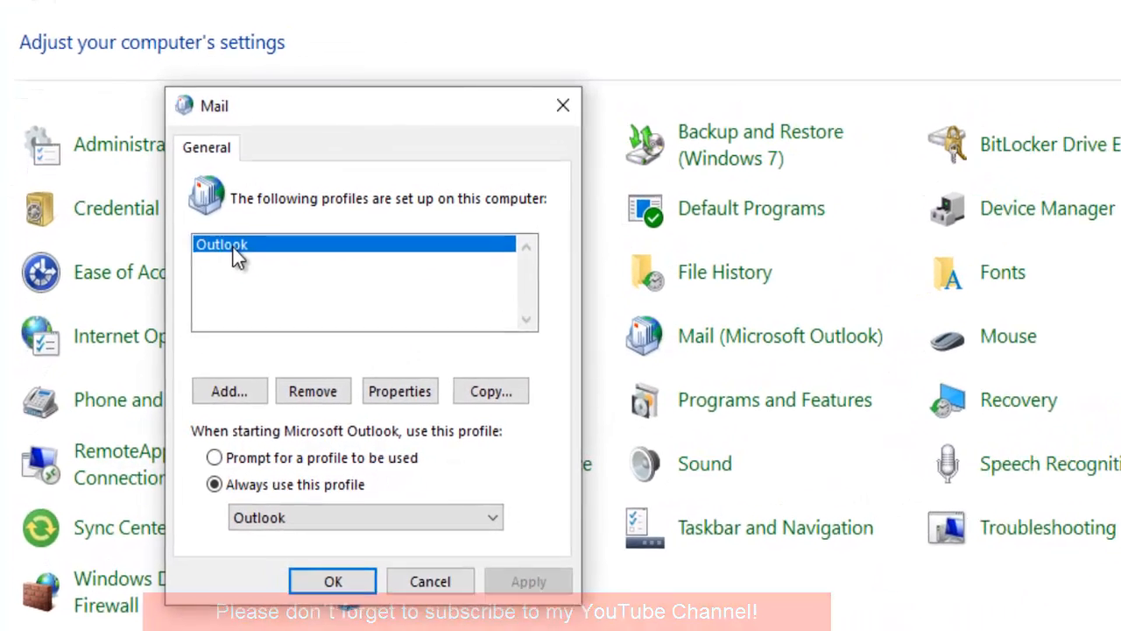
pyautogui.click(332, 581)
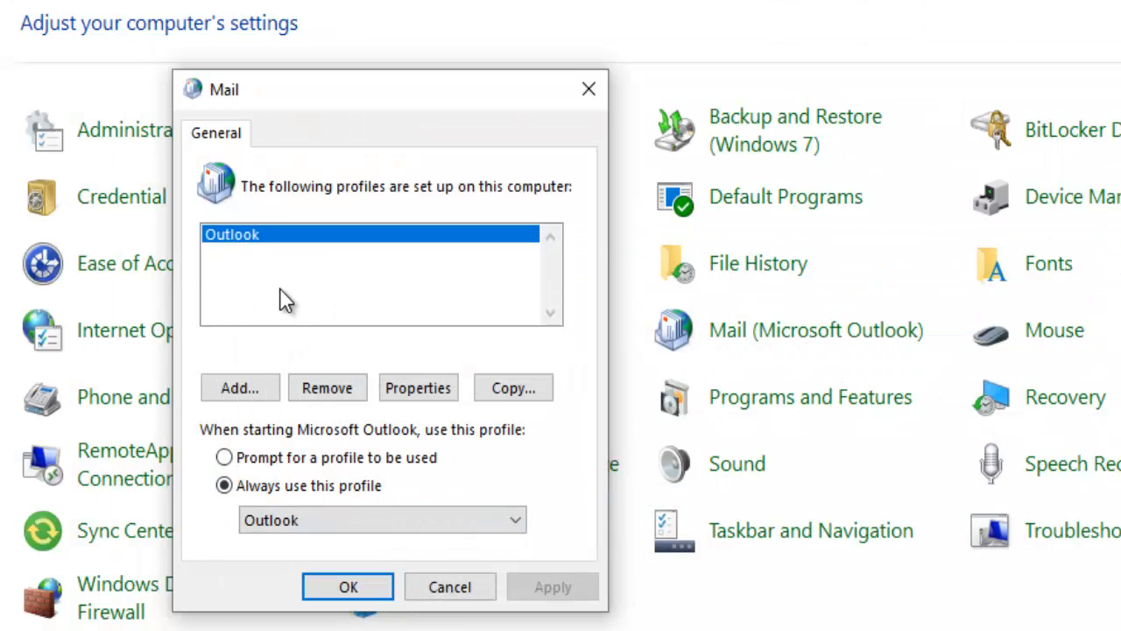
pyautogui.moveTo(328, 270)
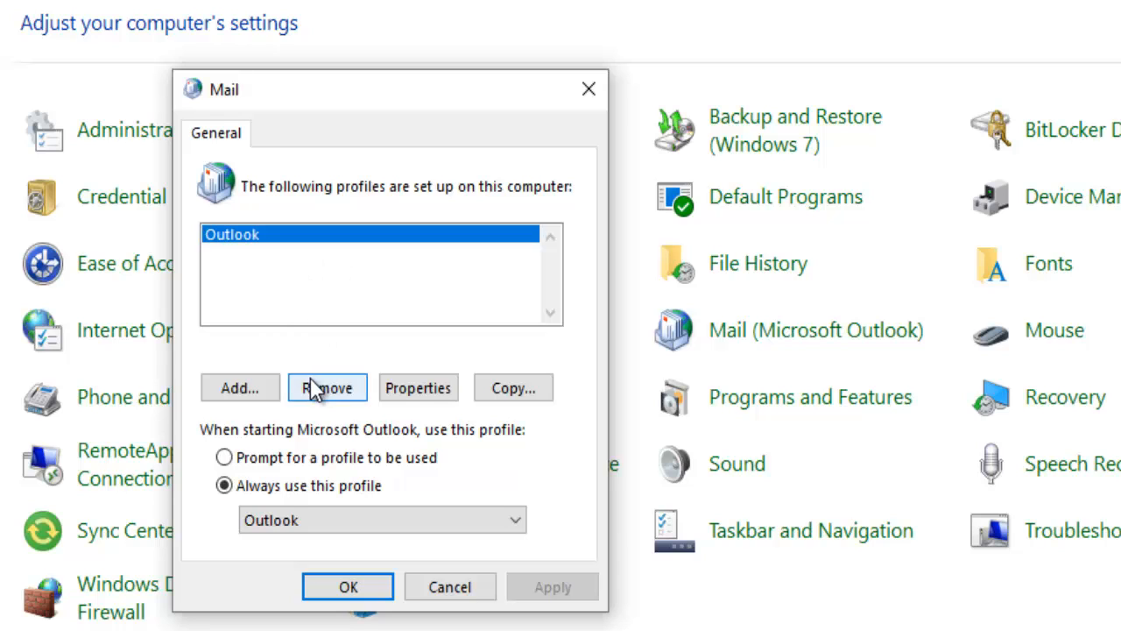
pyautogui.moveTo(240, 388)
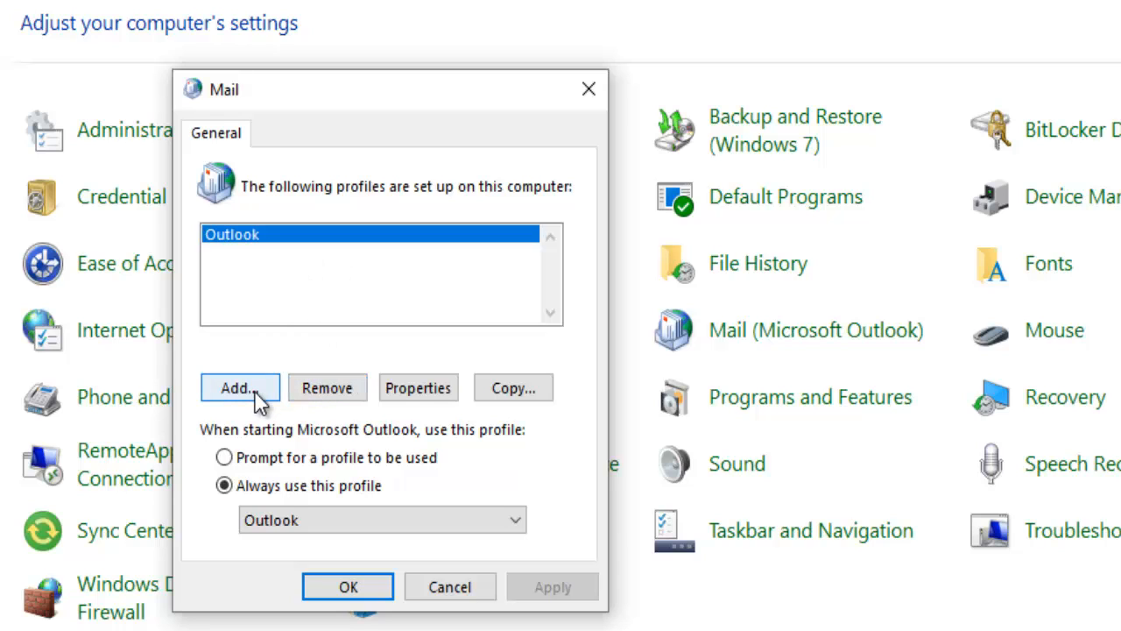
pyautogui.click(239, 387)
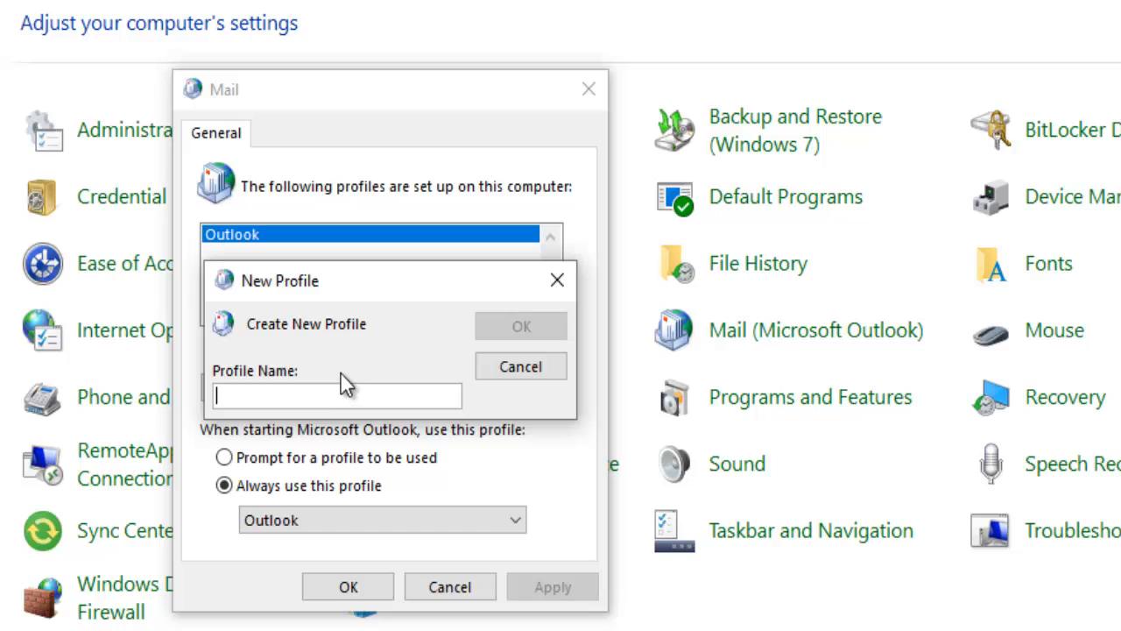
pyautogui.write('Kelvin')
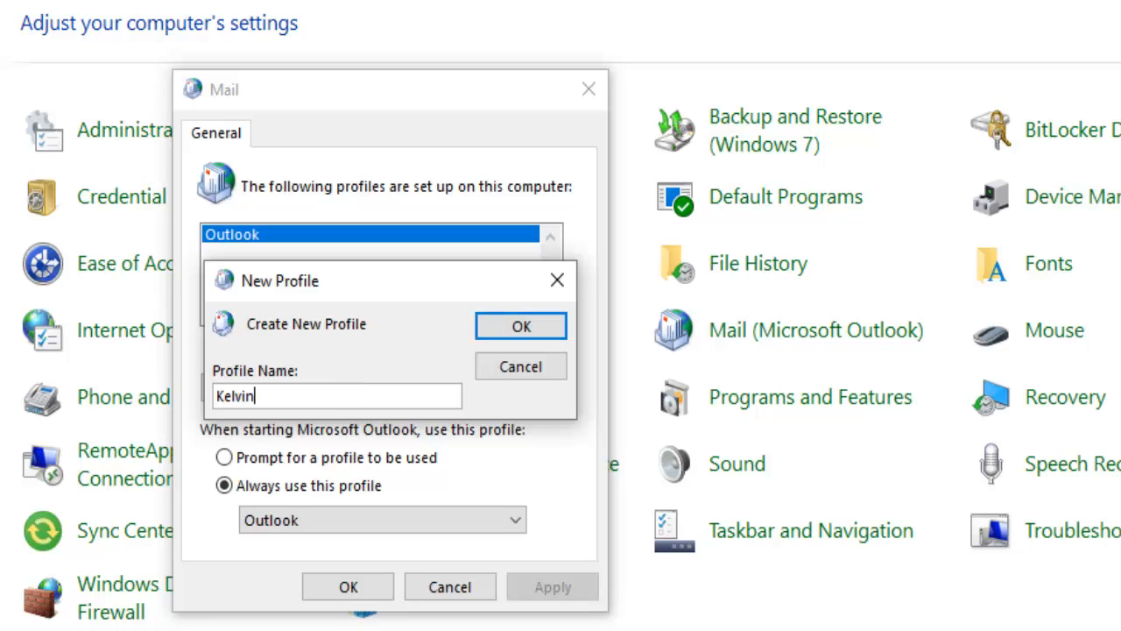
pyautogui.write('-Johns')
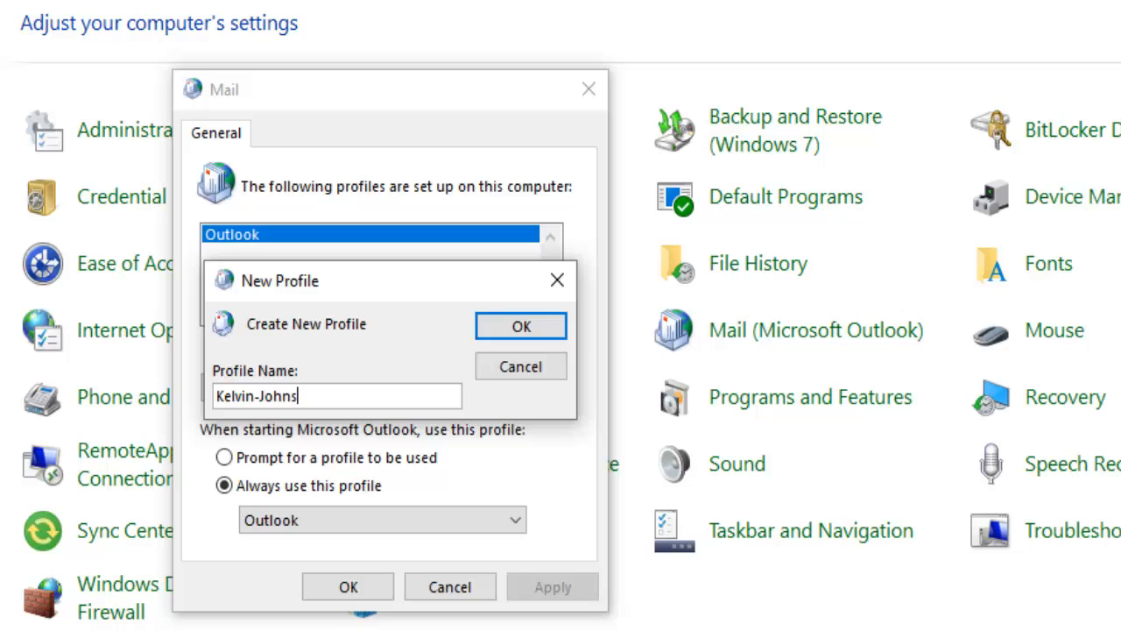
pyautogui.click(521, 325)
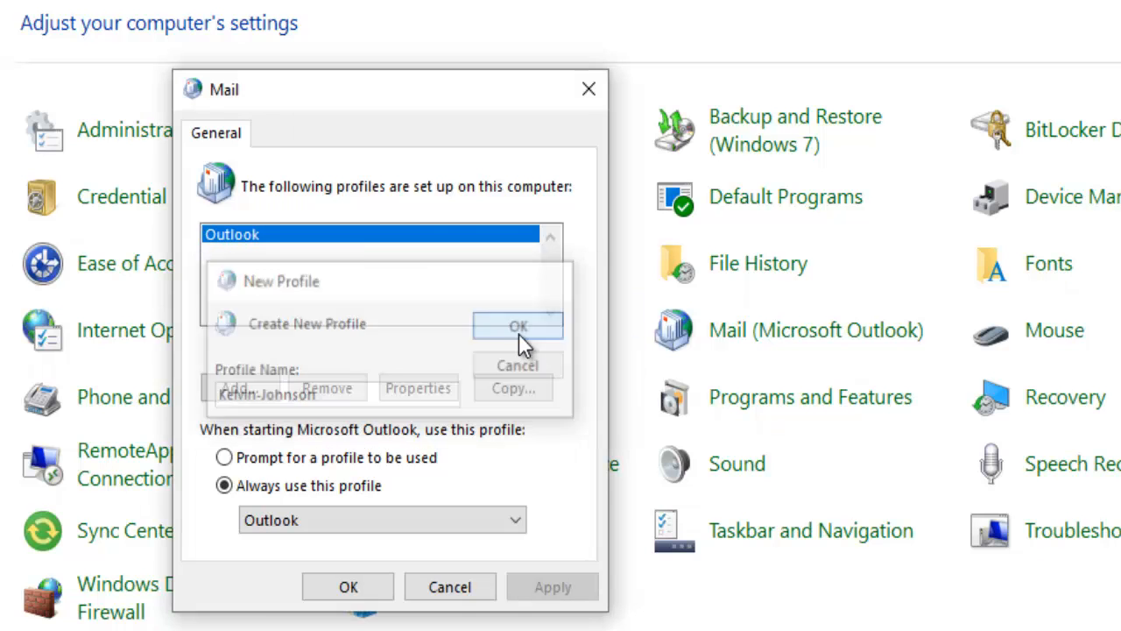
pyautogui.click(517, 325)
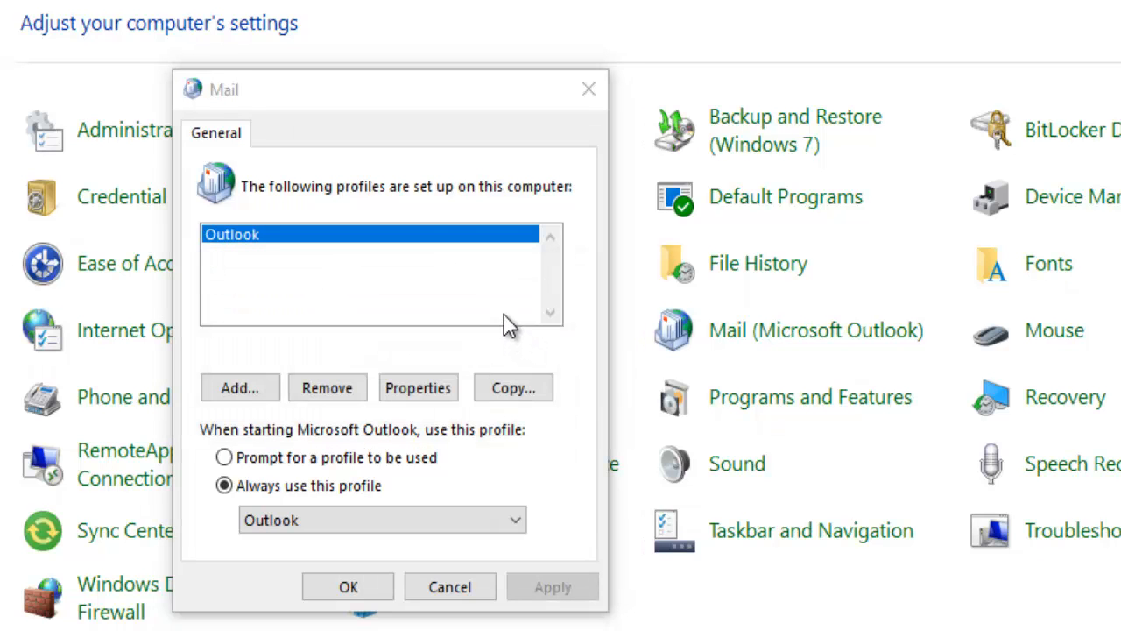
# Fill in the account name, email address and password, then complete automatic account setup
pyautogui.click(239, 387)
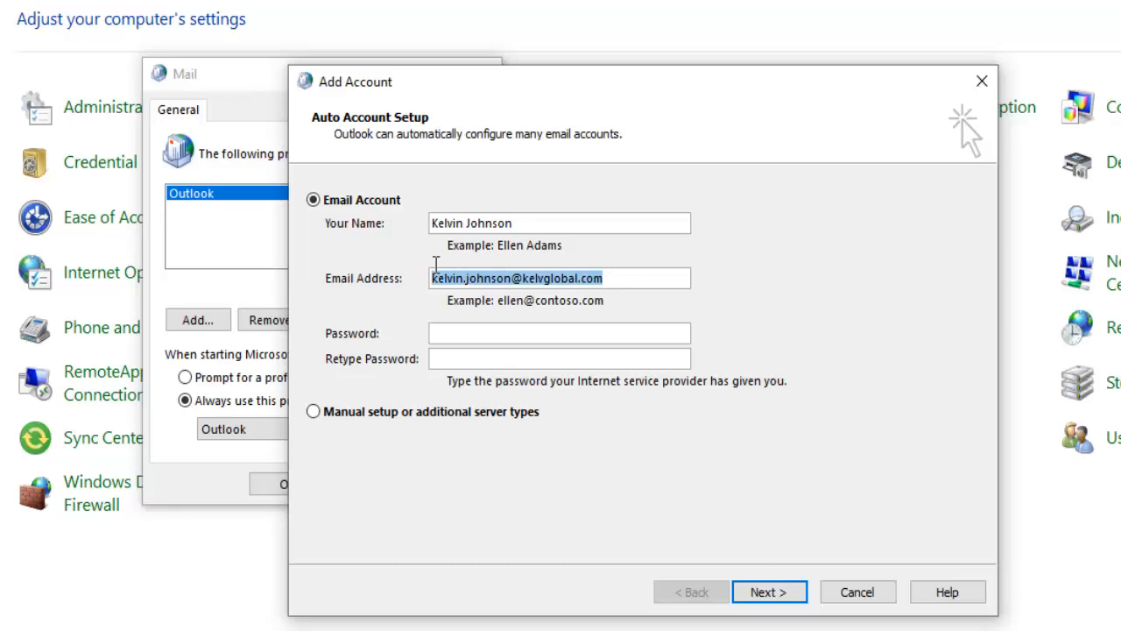
pyautogui.click(559, 223)
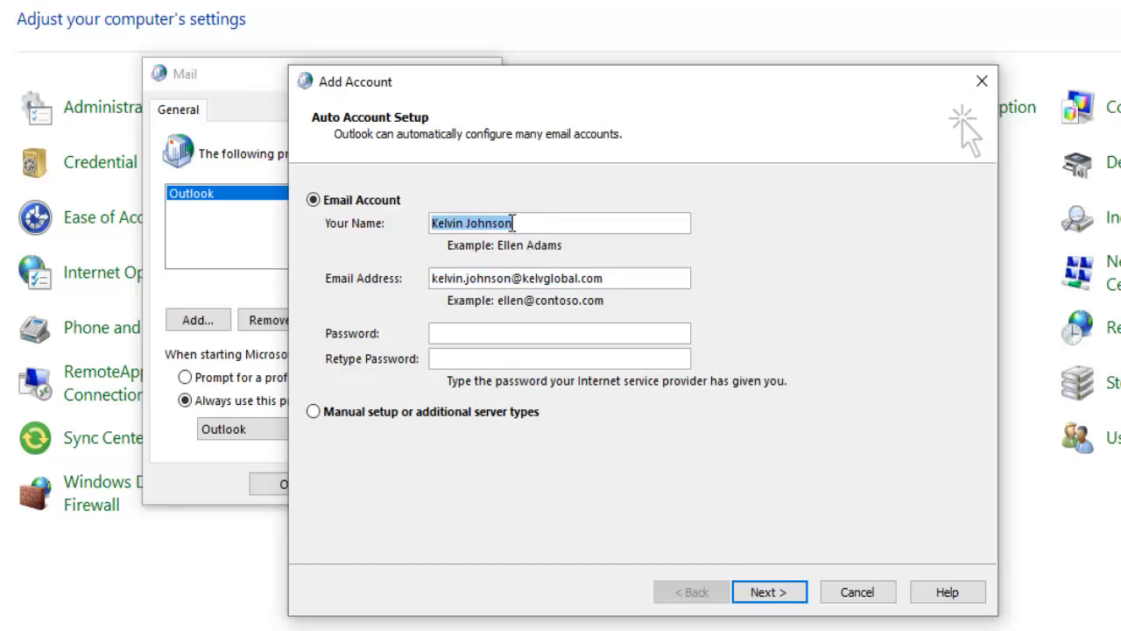
pyautogui.click(559, 278)
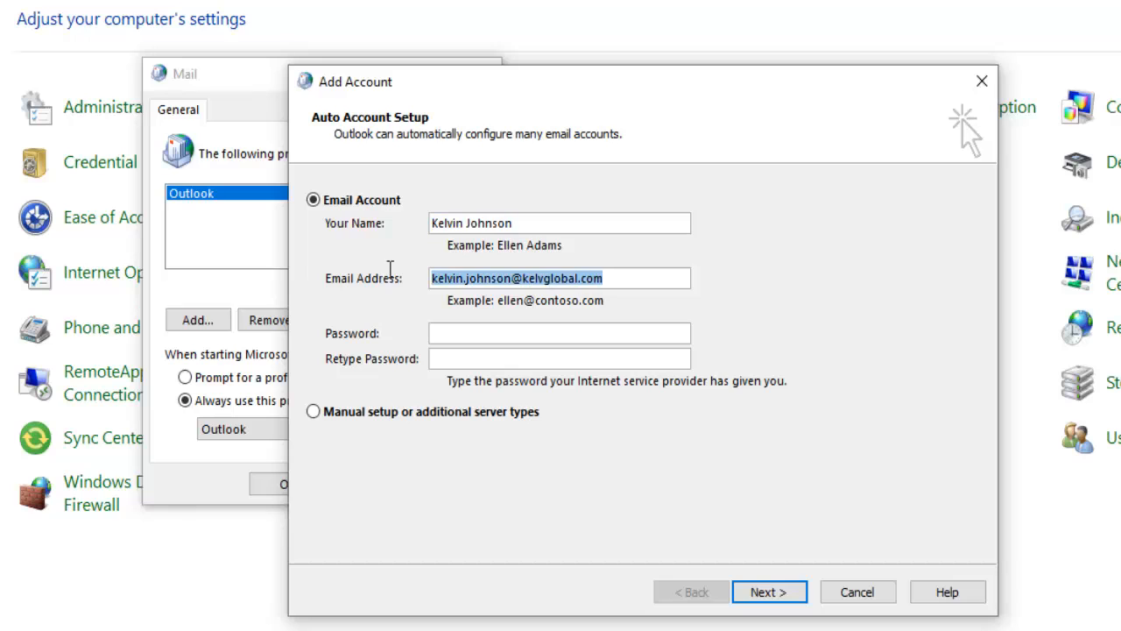
pyautogui.click(560, 333)
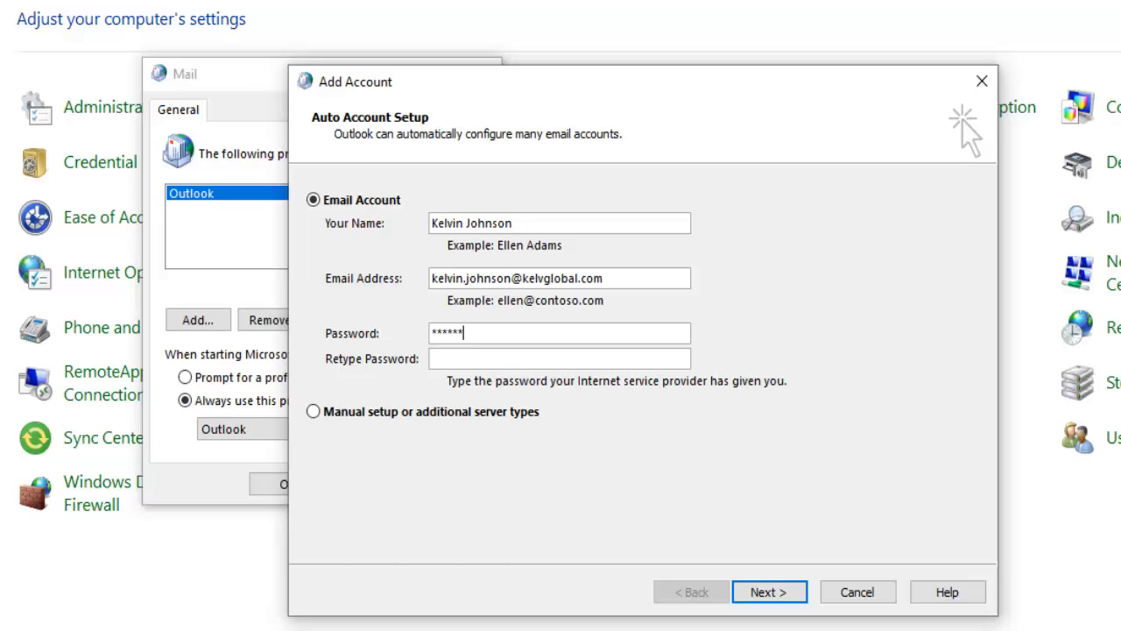
pyautogui.write('***')
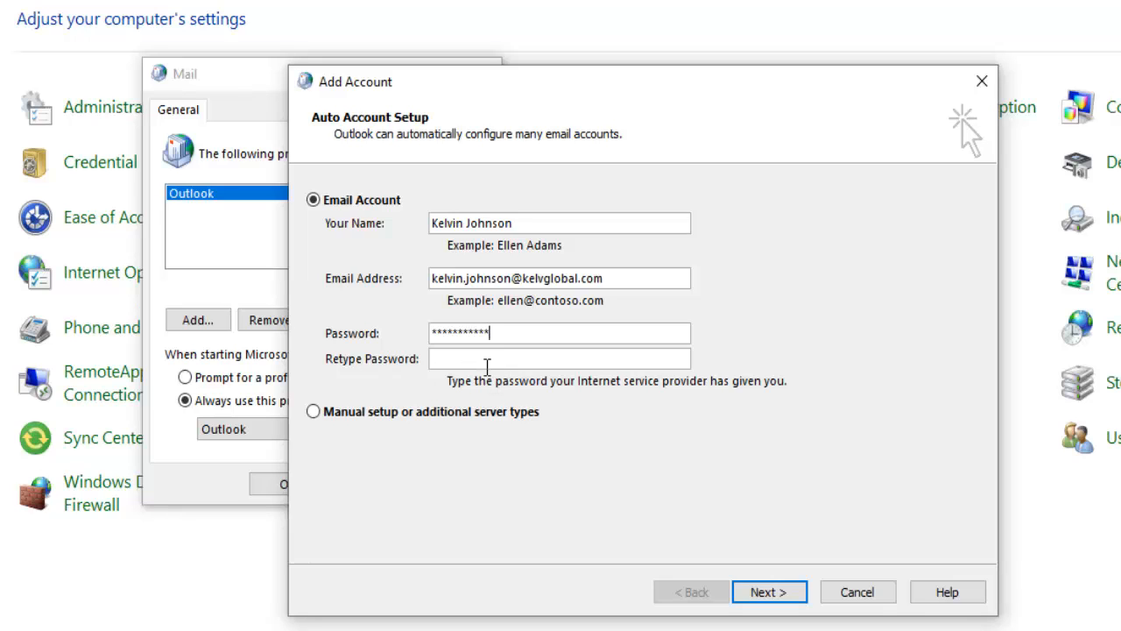
pyautogui.write('****')
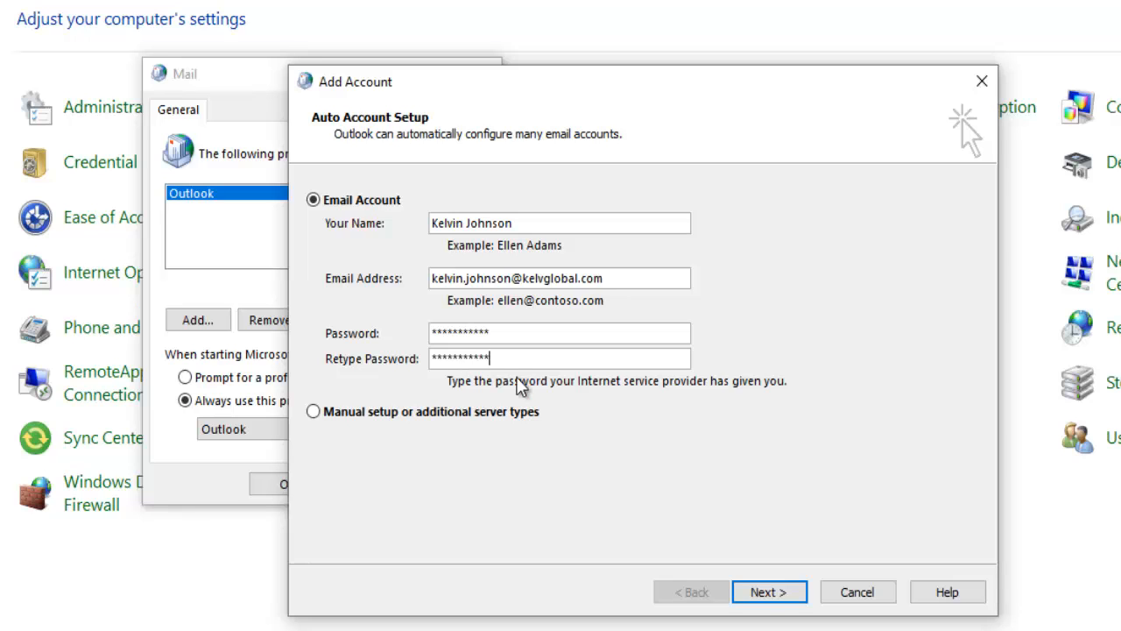
pyautogui.click(768, 592)
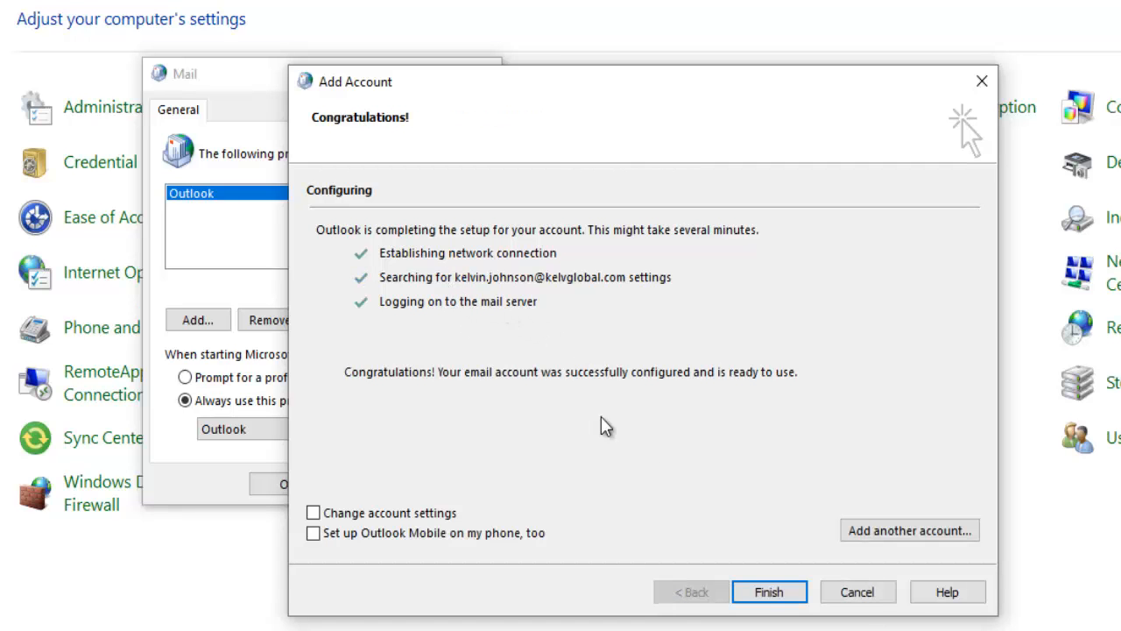
pyautogui.click(768, 591)
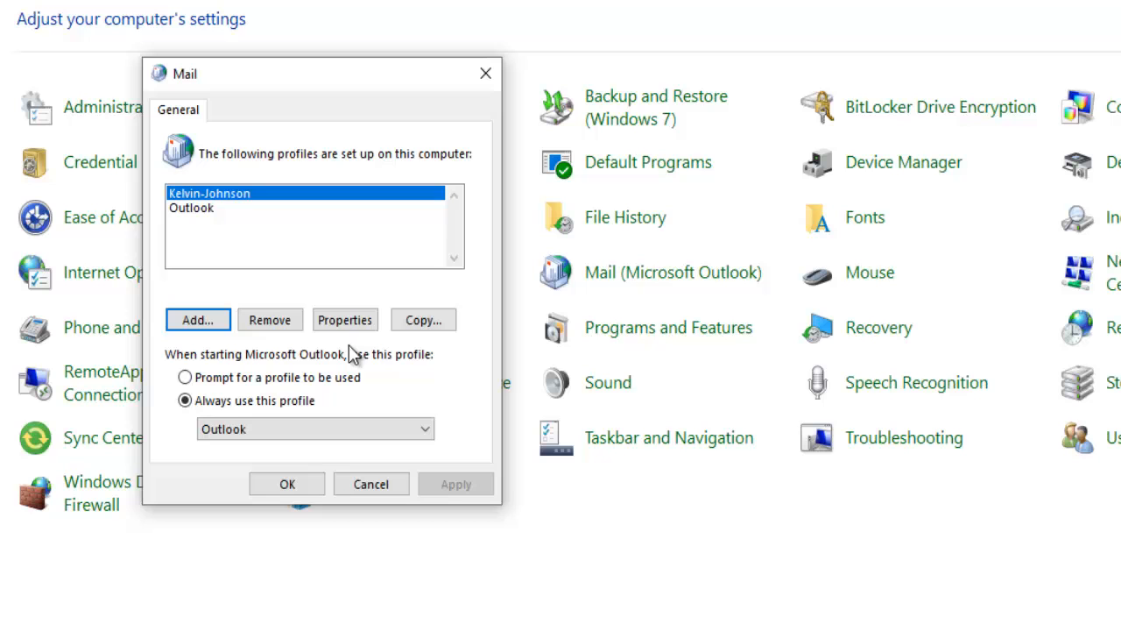
pyautogui.moveTo(202, 216)
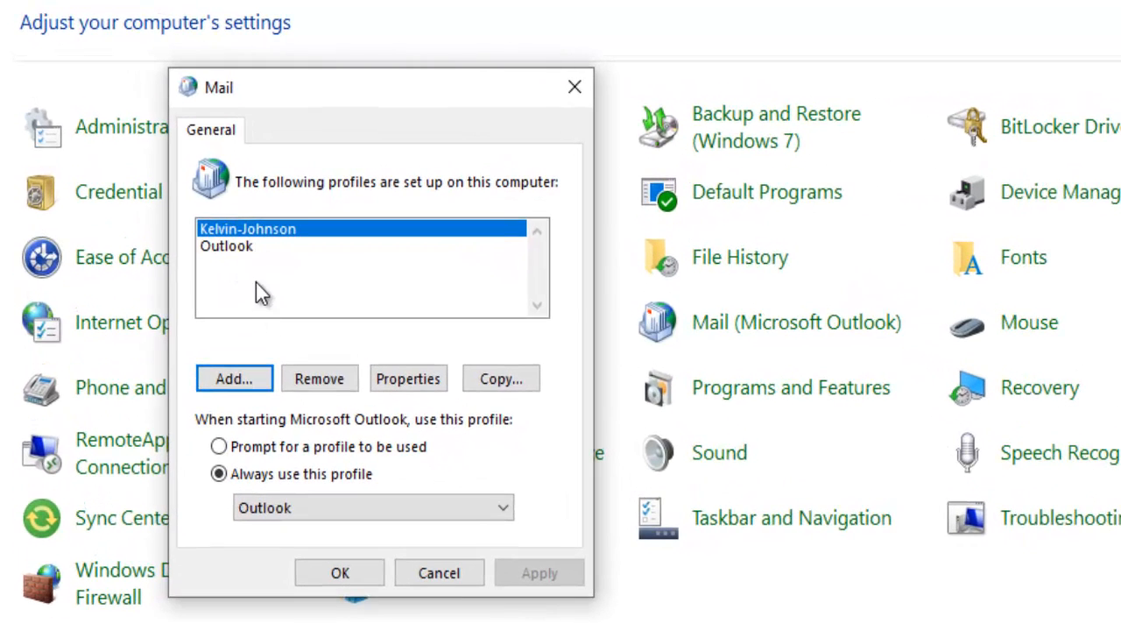
pyautogui.moveTo(276, 262)
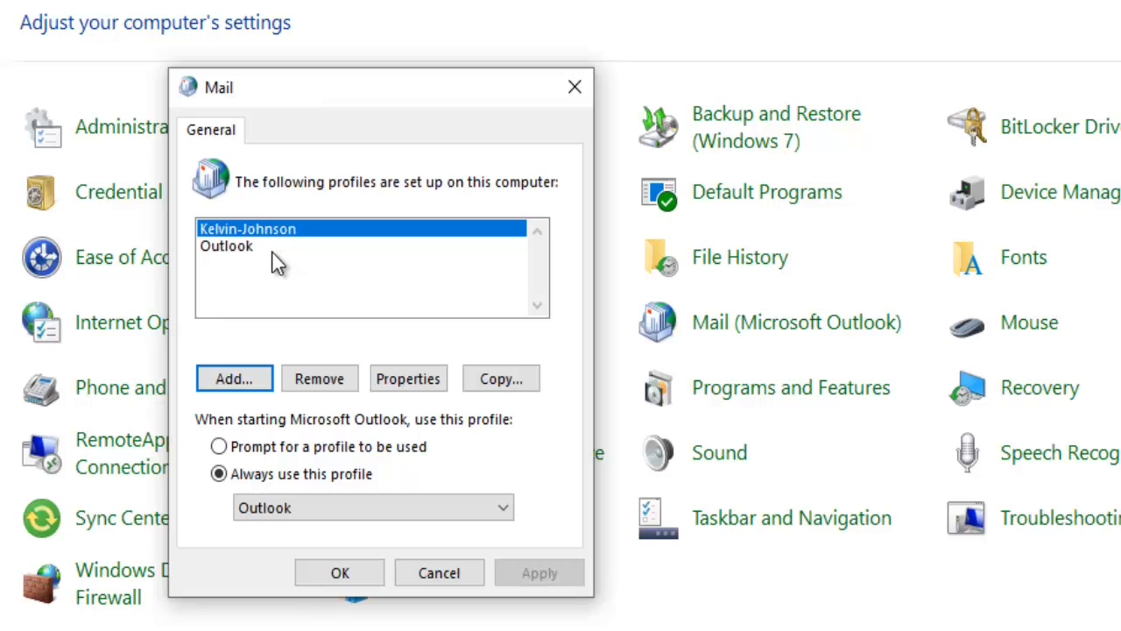
pyautogui.moveTo(280, 280)
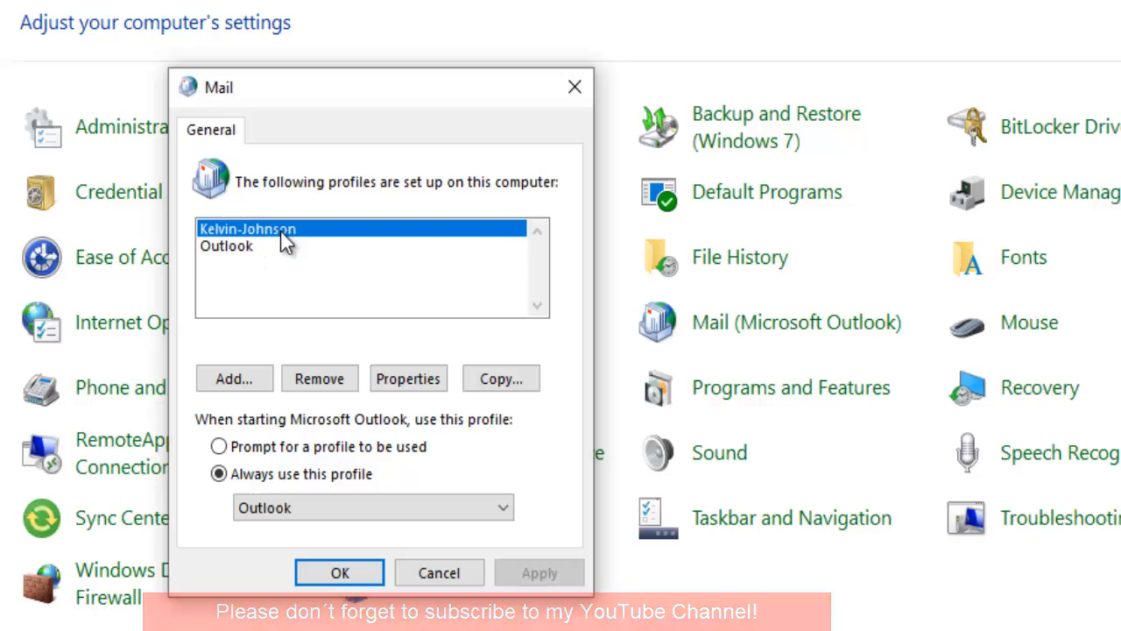
pyautogui.moveTo(267, 245)
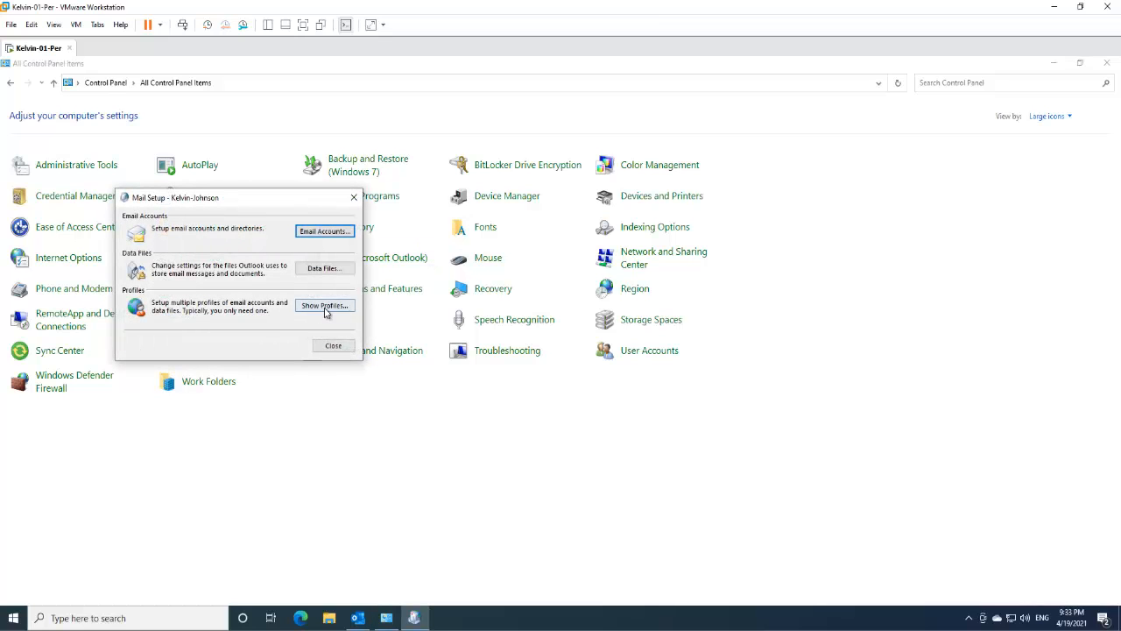
# Select 'Prompt for a profile to be used' in the Mail profiles dialog and confirm
pyautogui.click(324, 305)
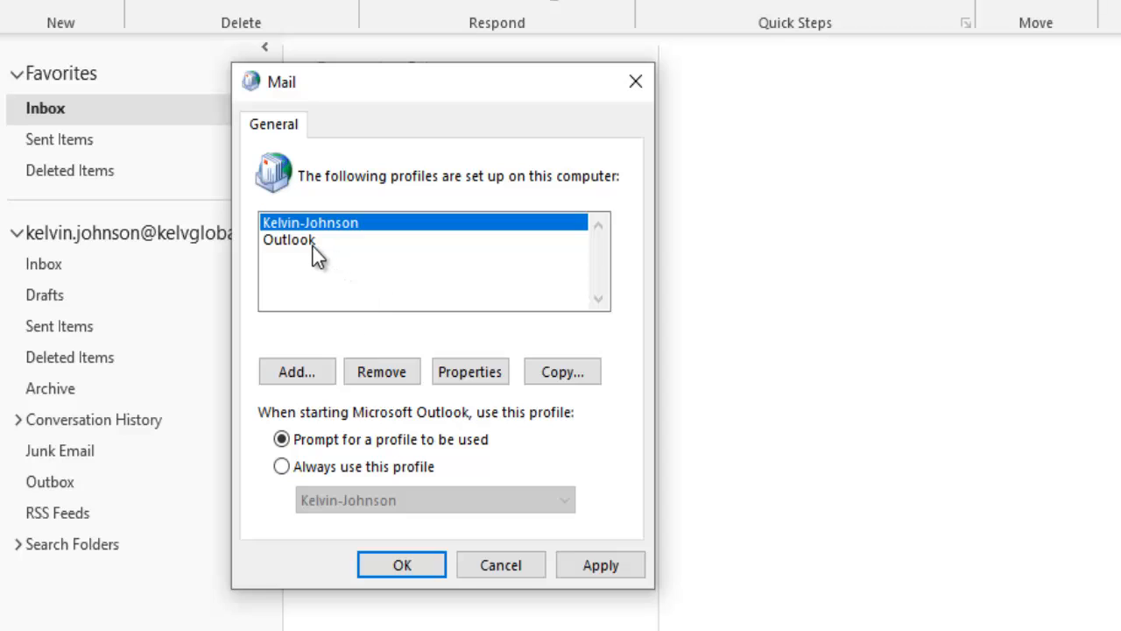
pyautogui.moveTo(348, 262)
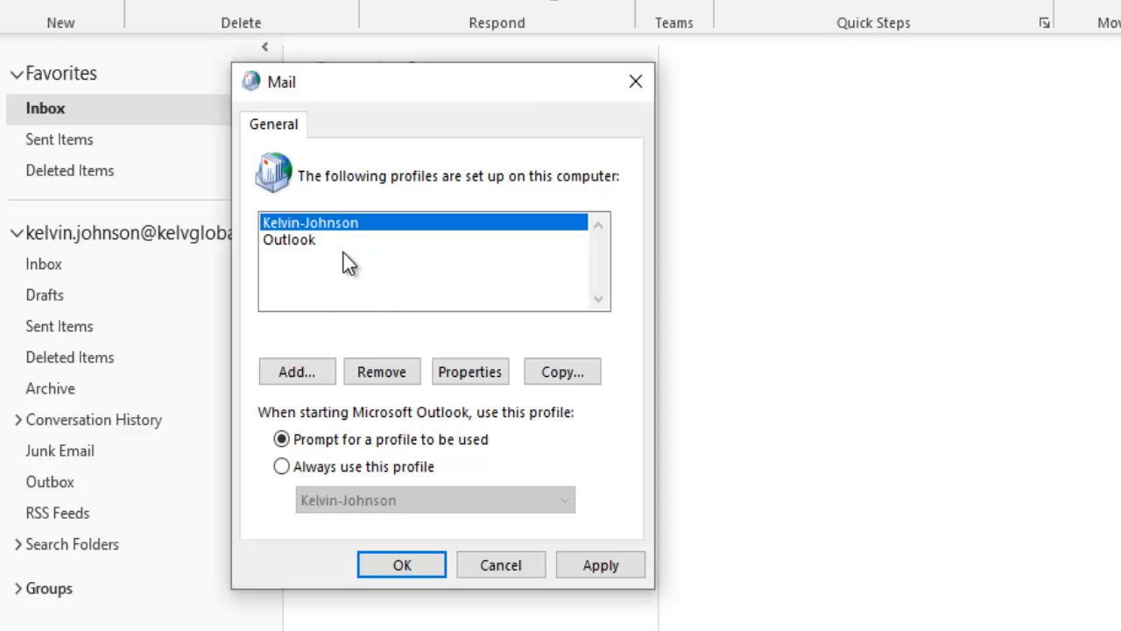
pyautogui.moveTo(342, 280)
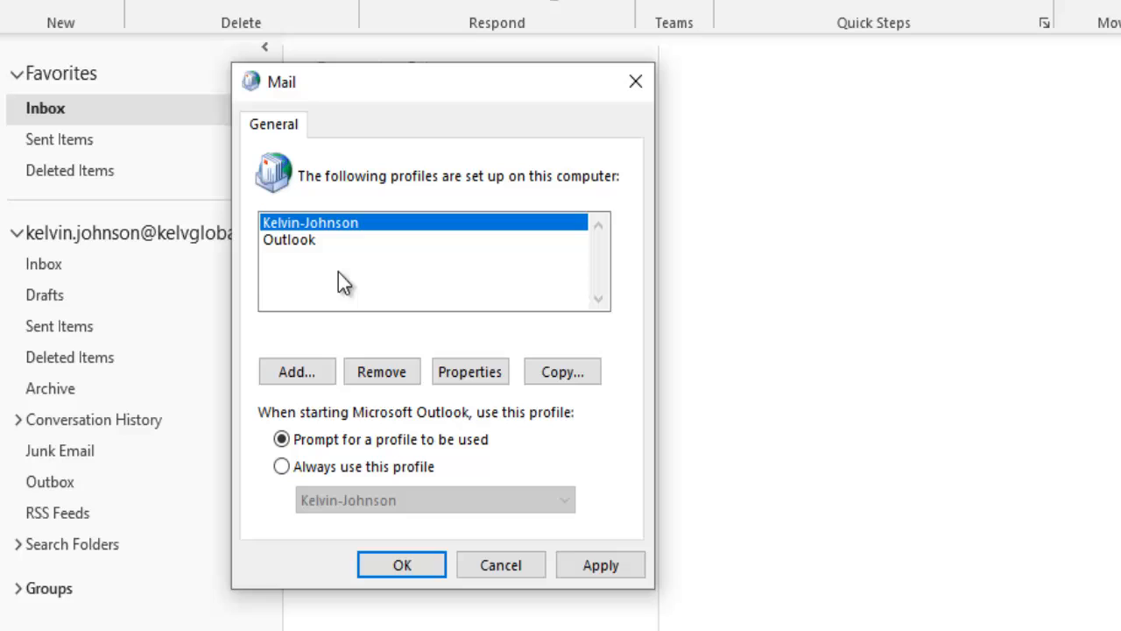
pyautogui.moveTo(315, 487)
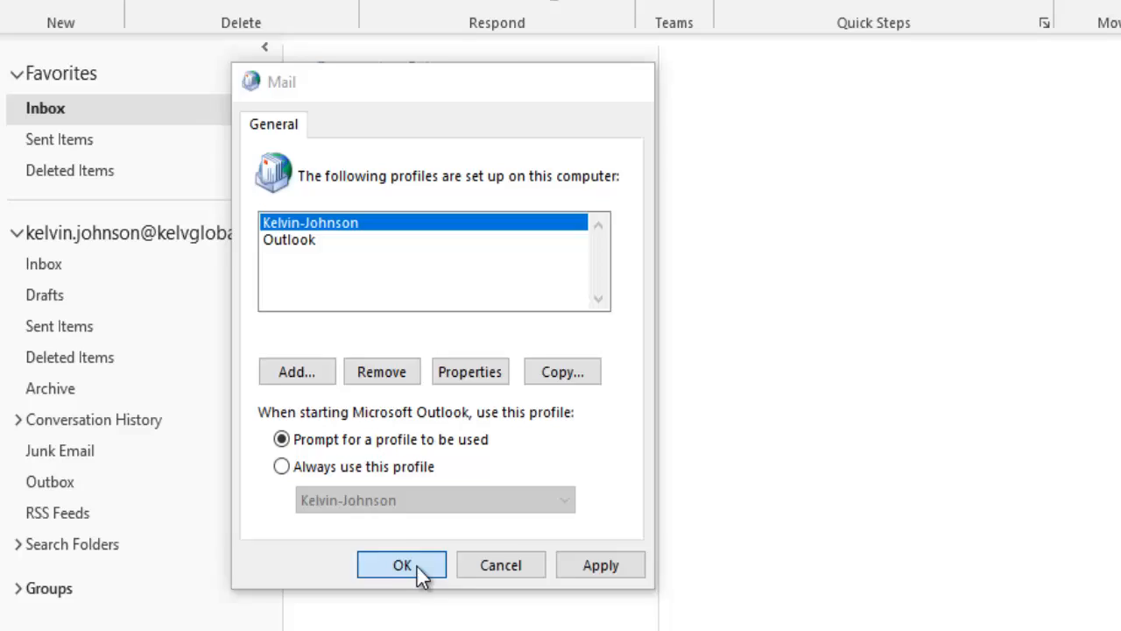
pyautogui.click(401, 564)
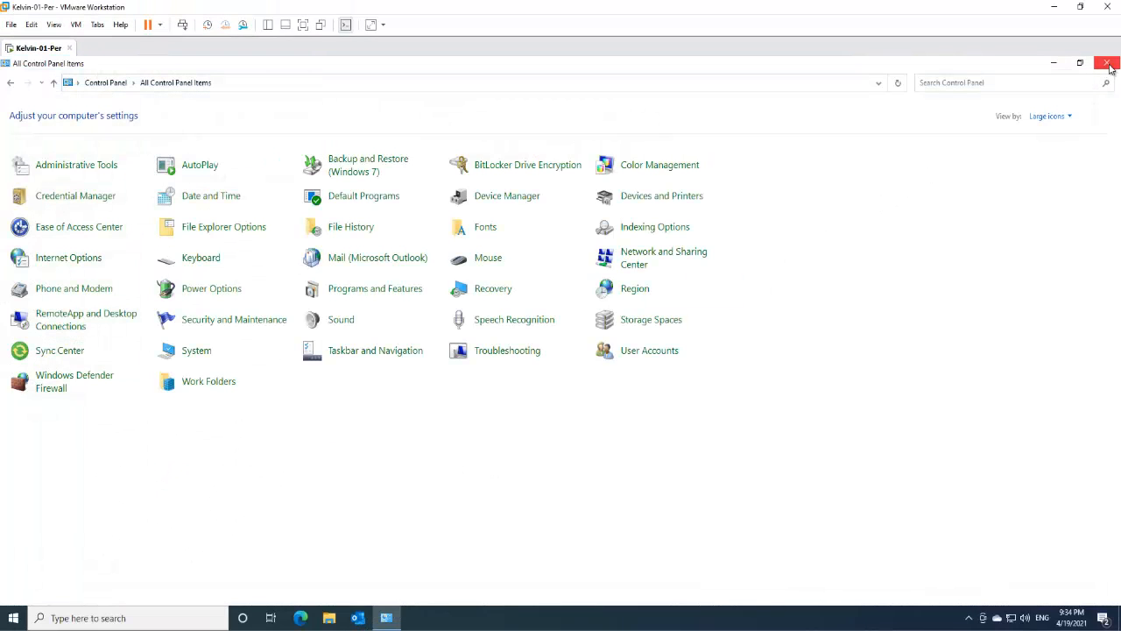
pyautogui.click(1108, 63)
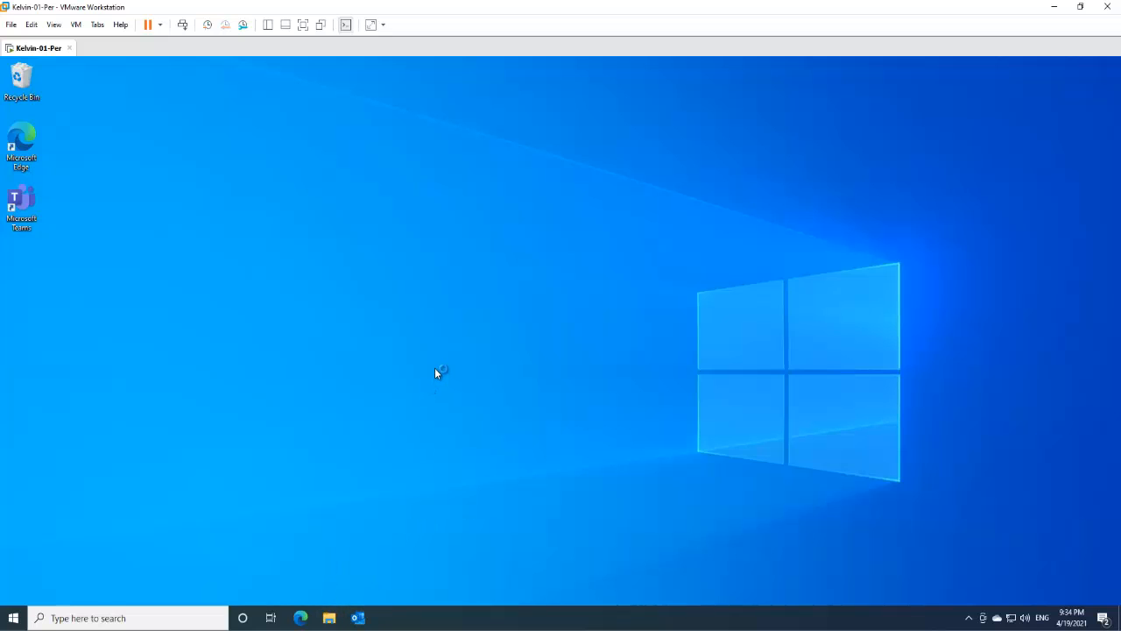
pyautogui.click(357, 618)
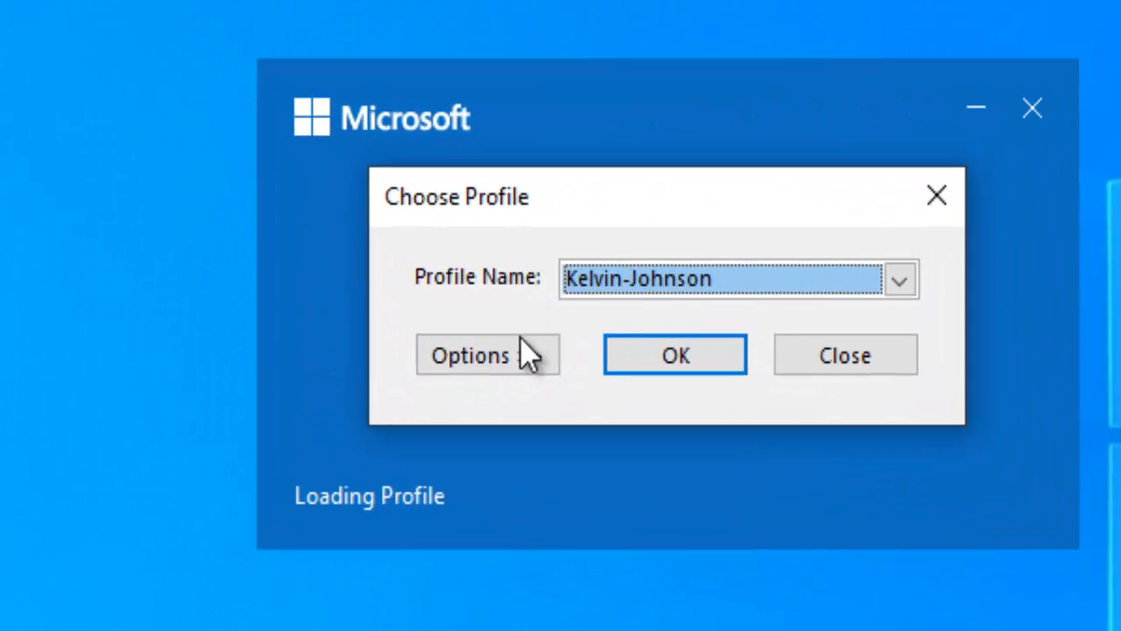
pyautogui.click(470, 355)
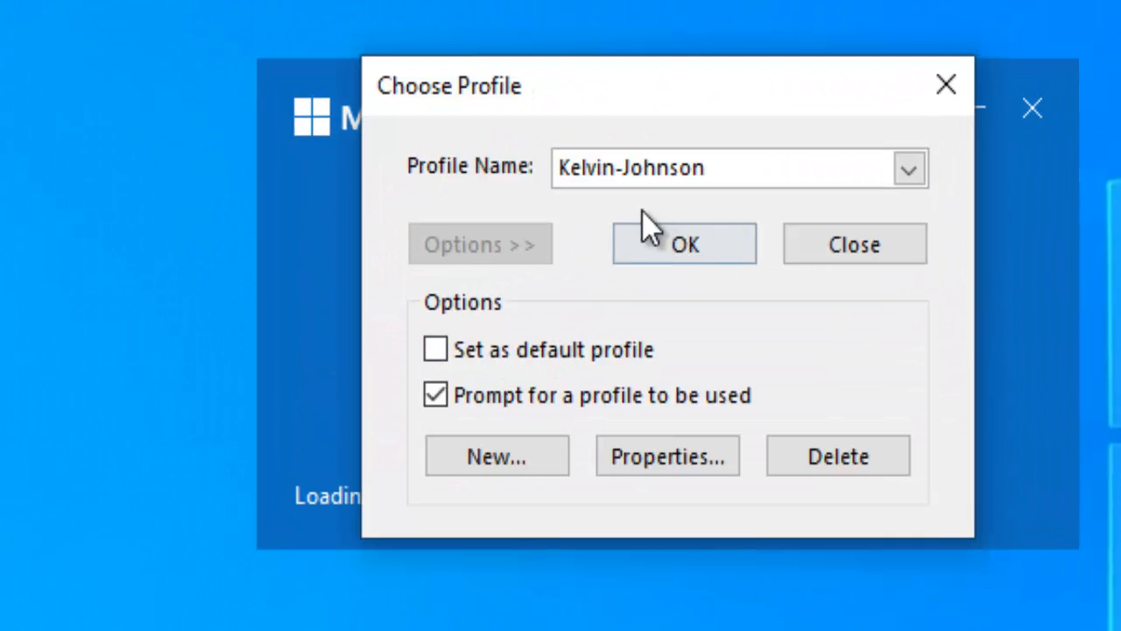
pyautogui.click(908, 167)
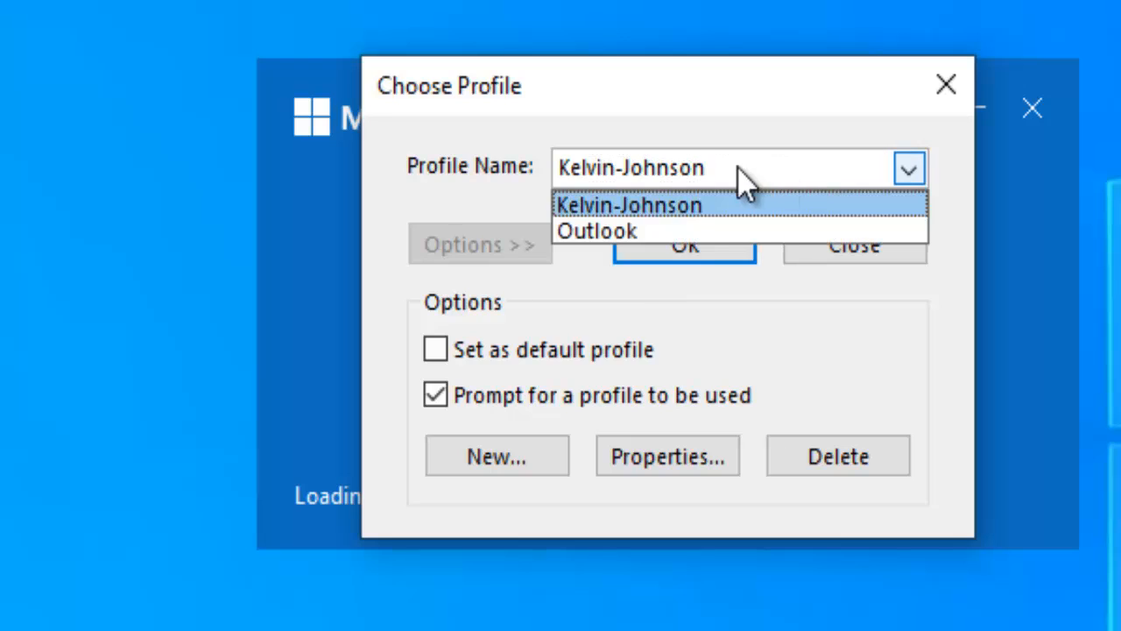
pyautogui.moveTo(595, 230)
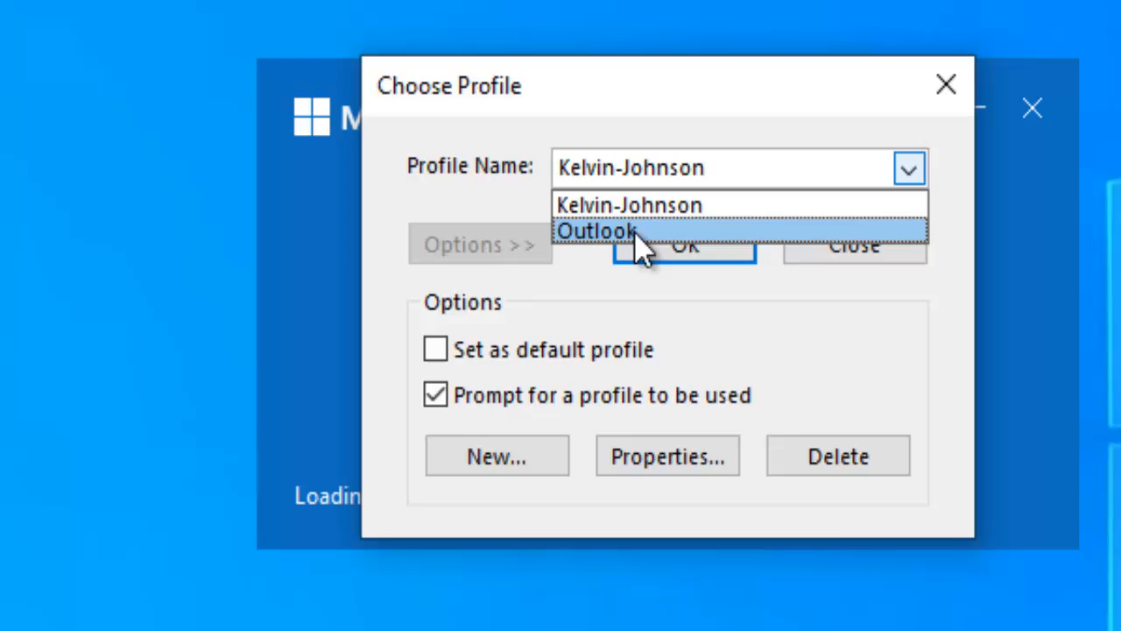
pyautogui.click(629, 205)
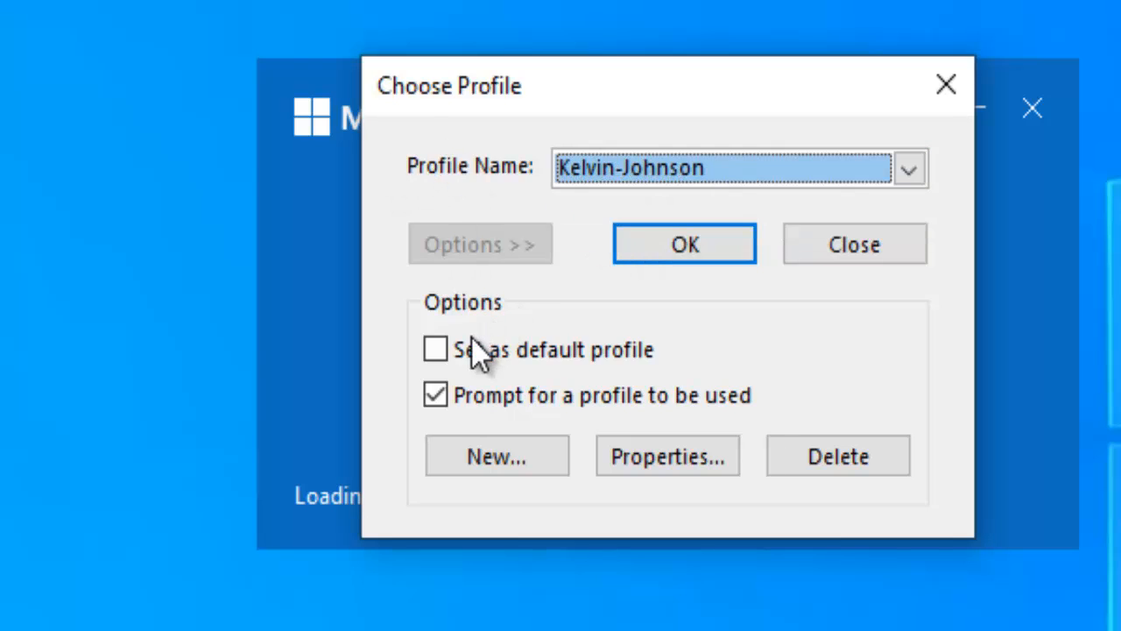
pyautogui.moveTo(653, 193)
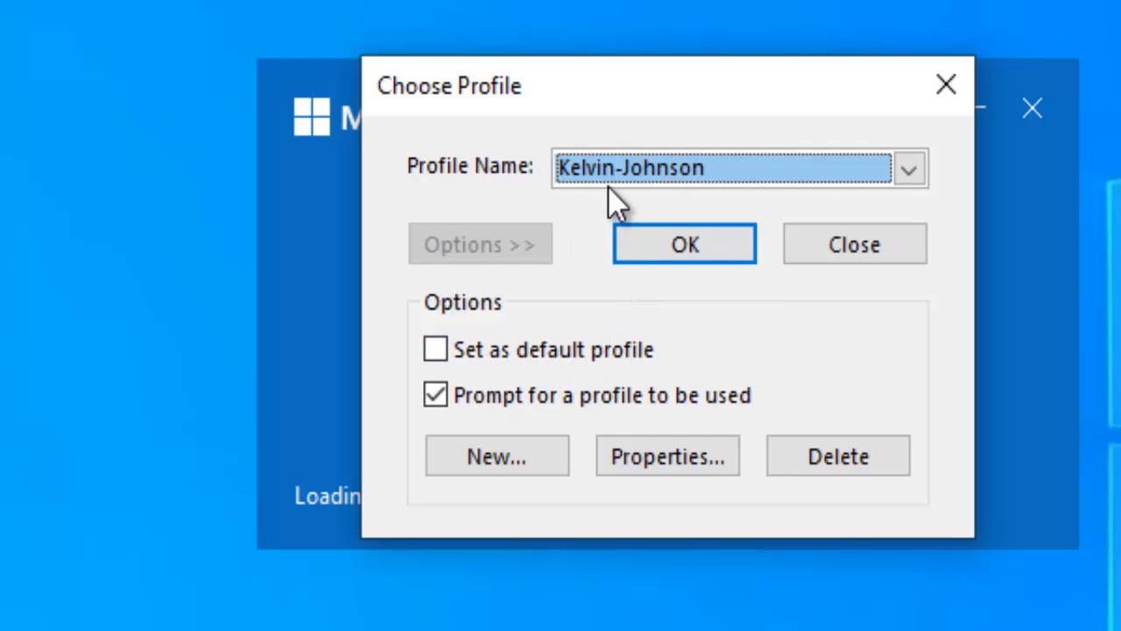
pyautogui.moveTo(718, 311)
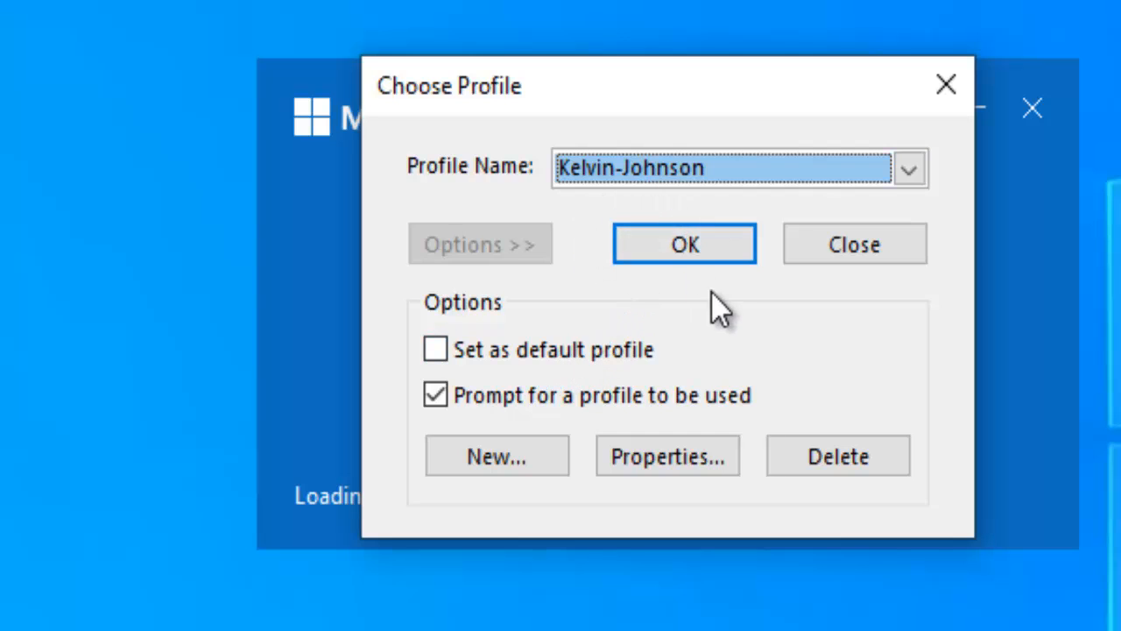
pyautogui.click(684, 244)
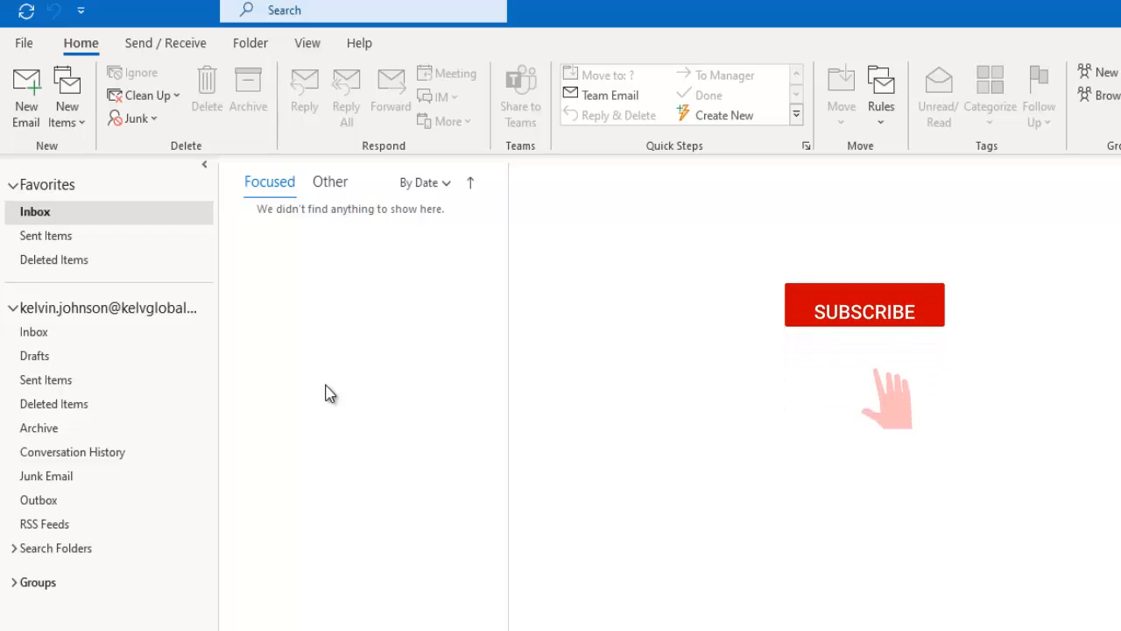
# View the Kelvin-Johnson profile's empty Inbox once Outlook finishes loading
pyautogui.click(864, 305)
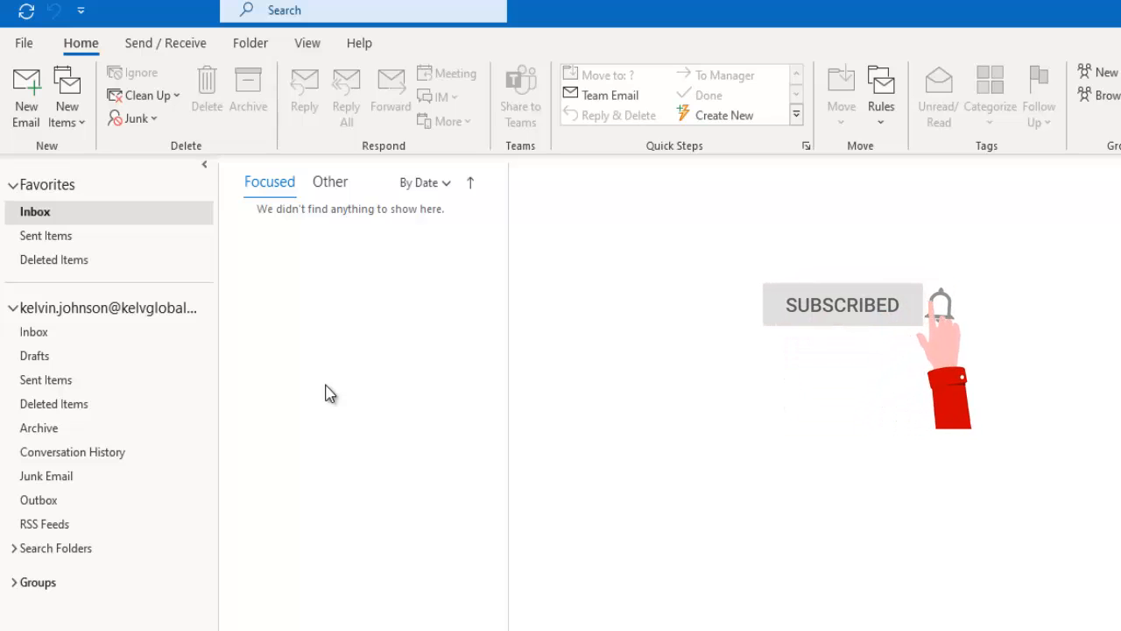